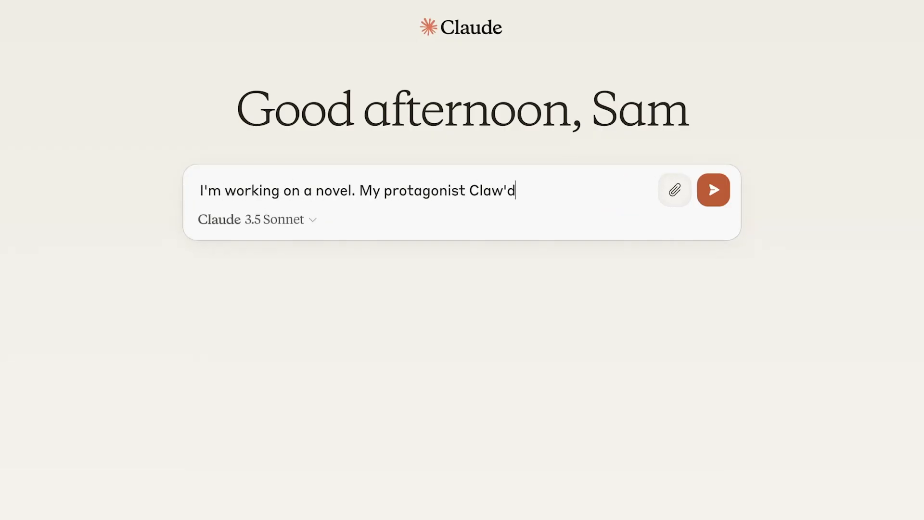
Type the prompt about Claw'd, a sarcasm-laden reef crab who communicates with humans and has a crustaceous heart.
text(—a sarcasm-laden crab—lives on a bustling reef. Let me)
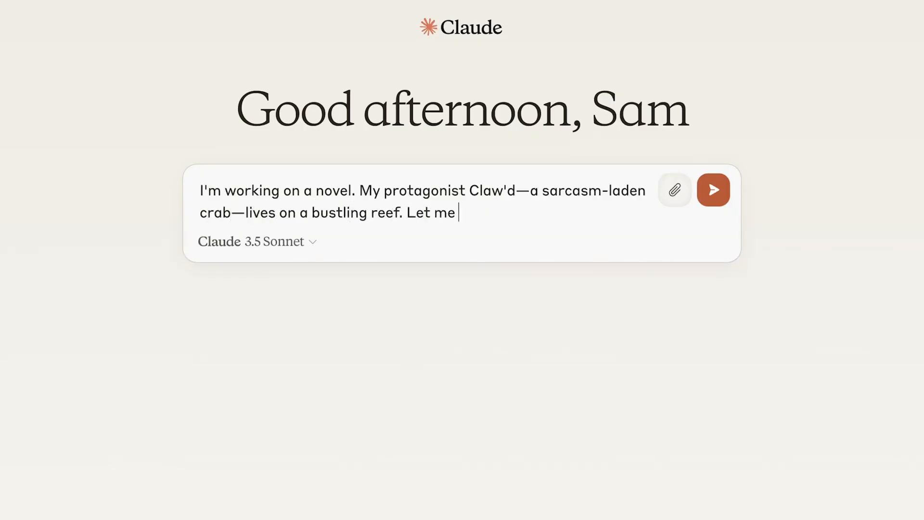
text(help paint the scene.)
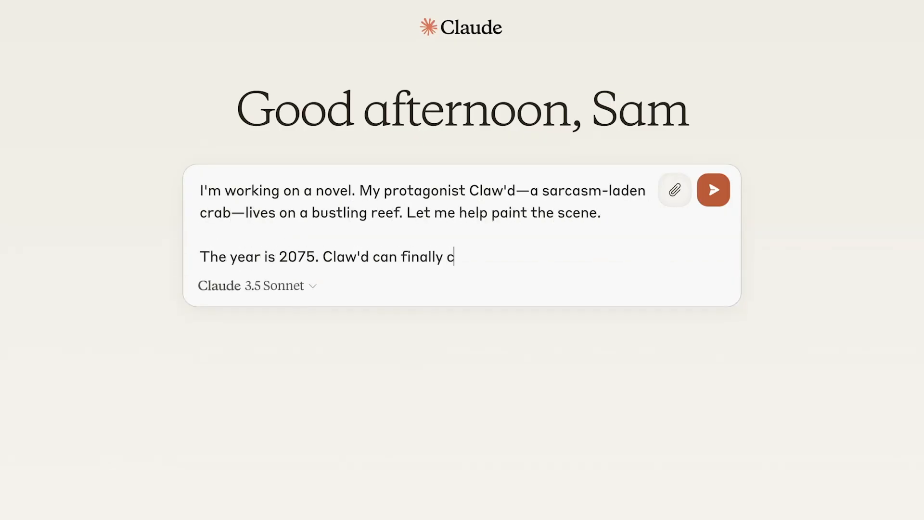
text(ommunicate with humans after years of work on large language models.)
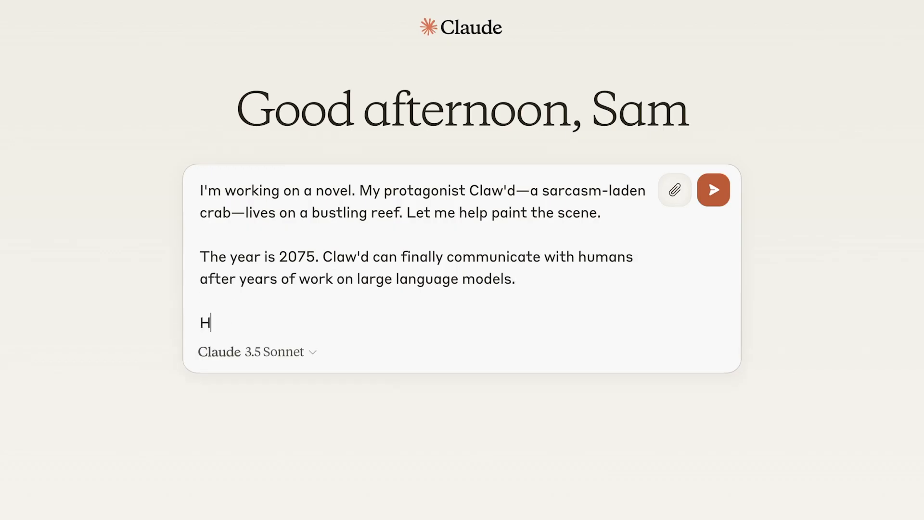
text(owever, Claw'd not only has a hard shell: he also has a crustaceous heart.)
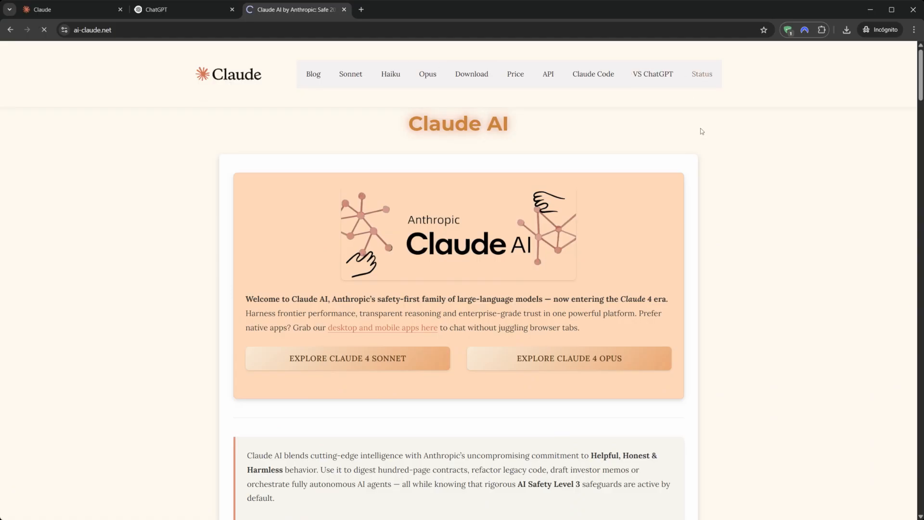
Browse the ai-claude.net Status, Download and Blog pages, then open the Price page.
click(702, 74)
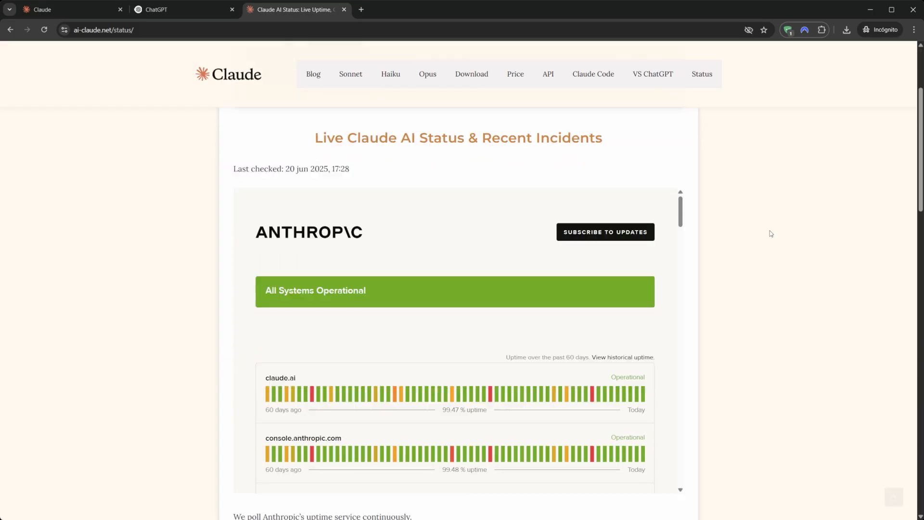
click(472, 73)
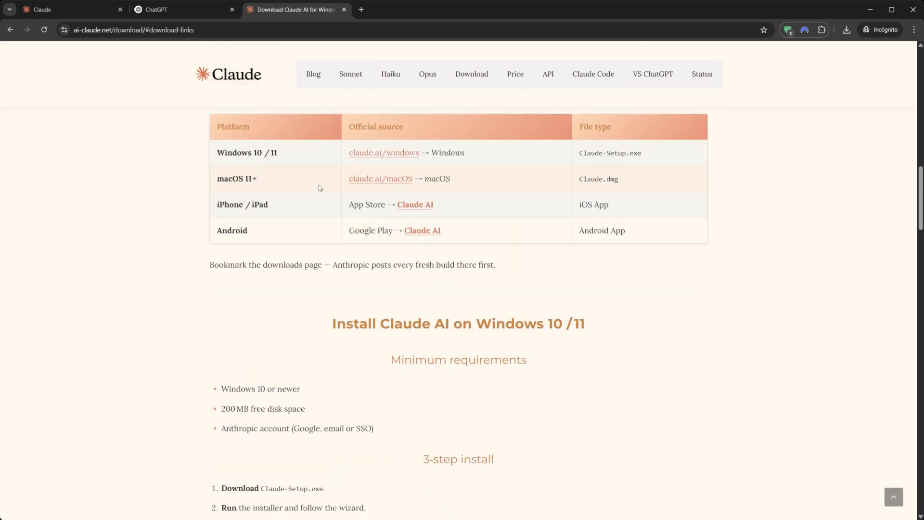
click(313, 74)
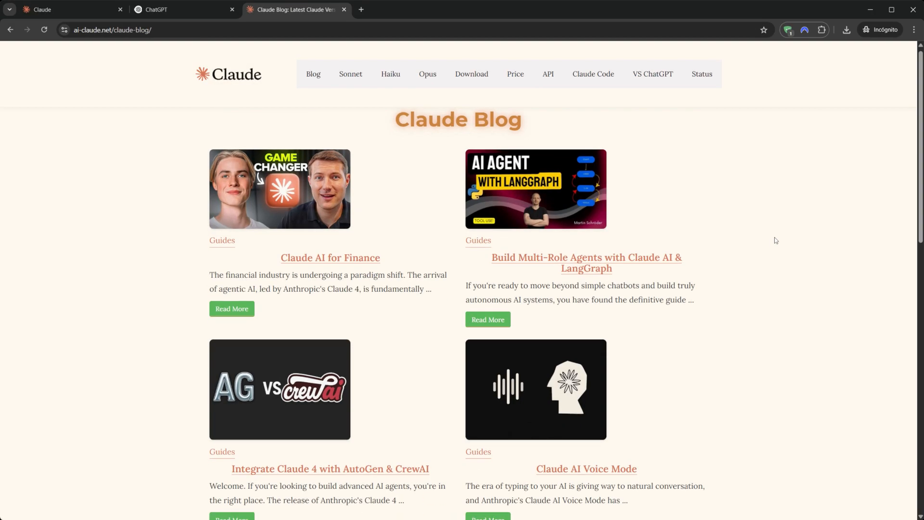
scroll(down, 3)
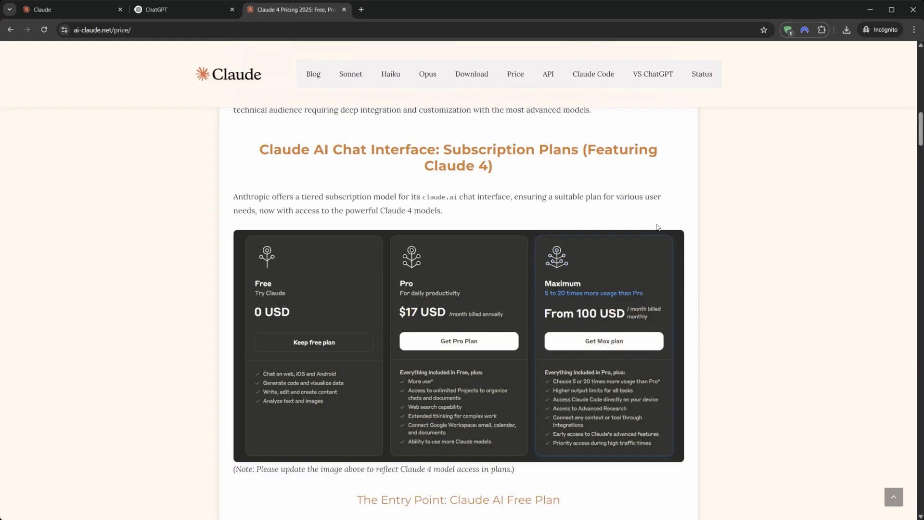
click(593, 74)
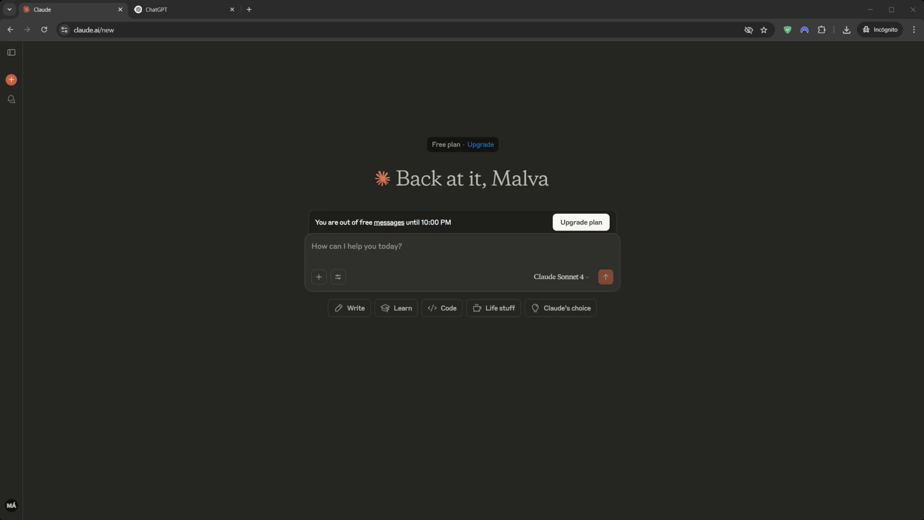
mouse_move(184, 281)
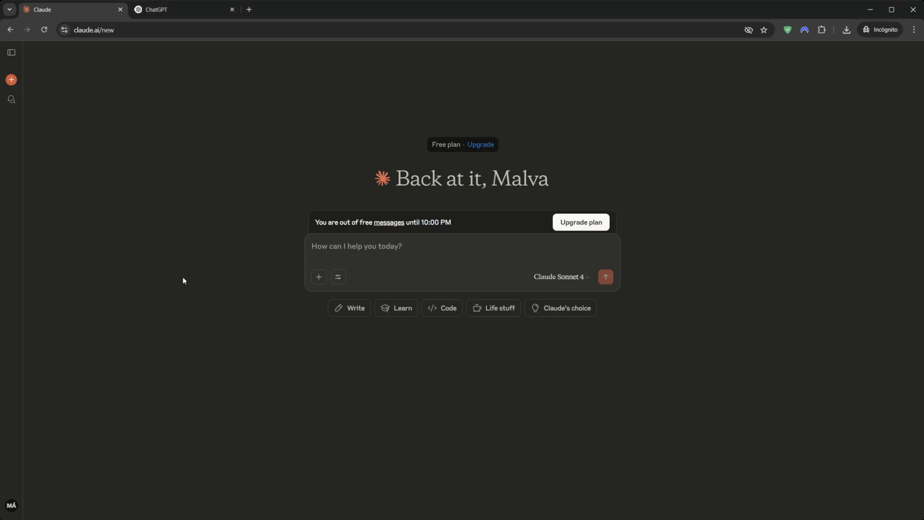
mouse_move(420, 143)
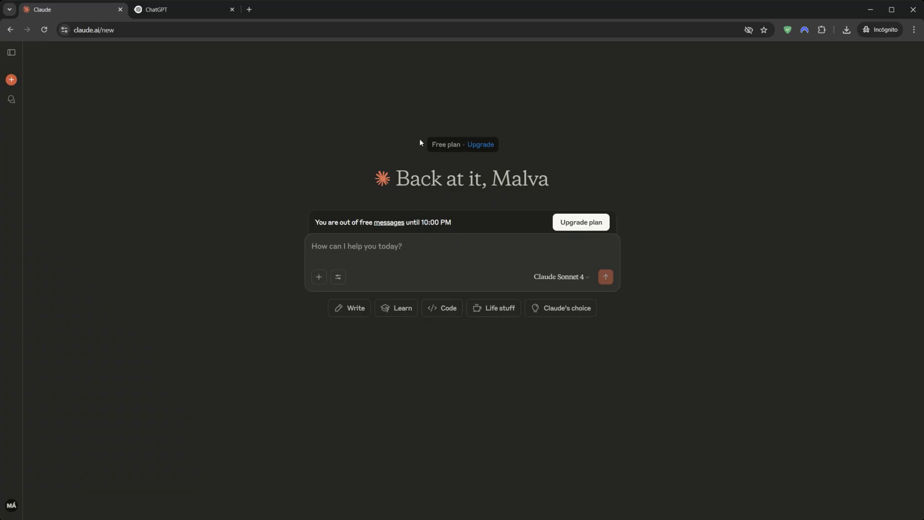
click(561, 277)
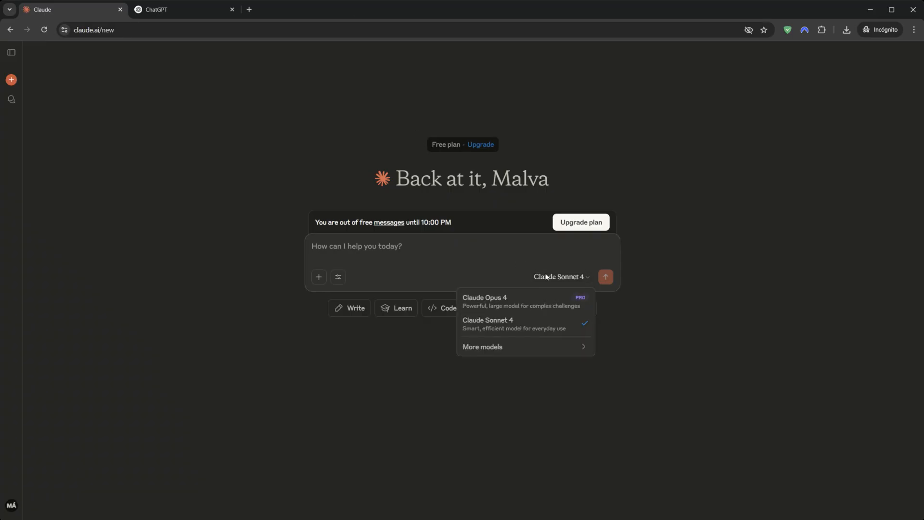
mouse_move(498, 331)
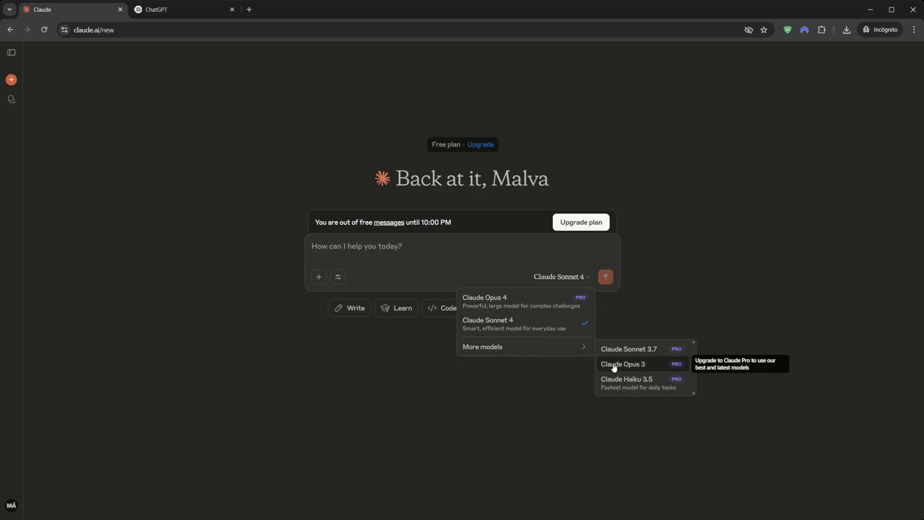
mouse_move(489, 325)
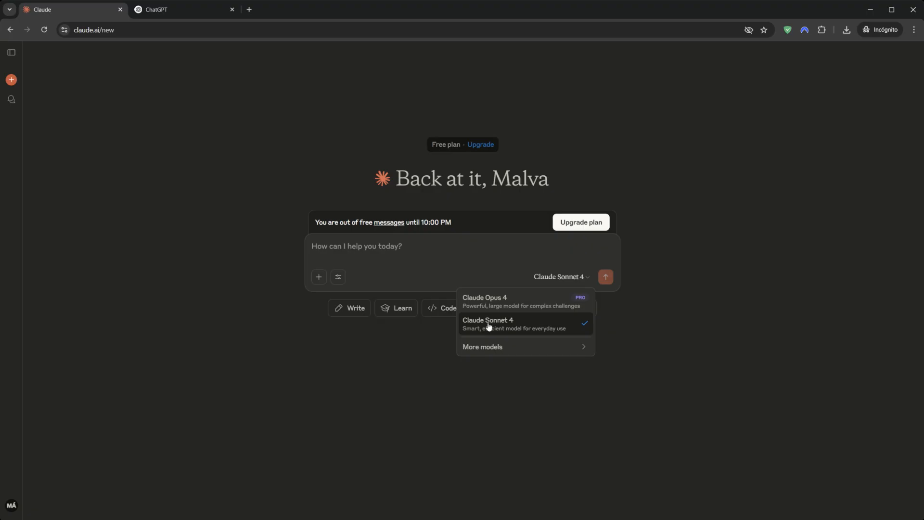
mouse_move(508, 328)
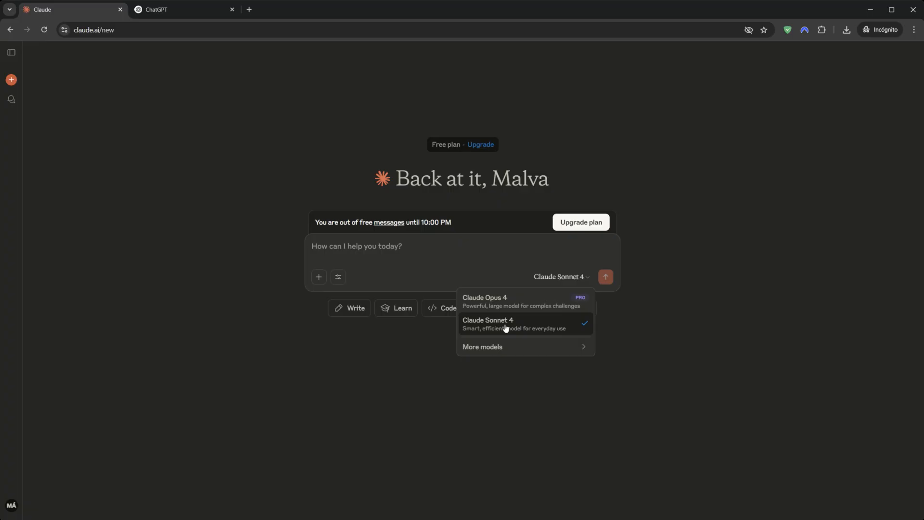
mouse_move(502, 326)
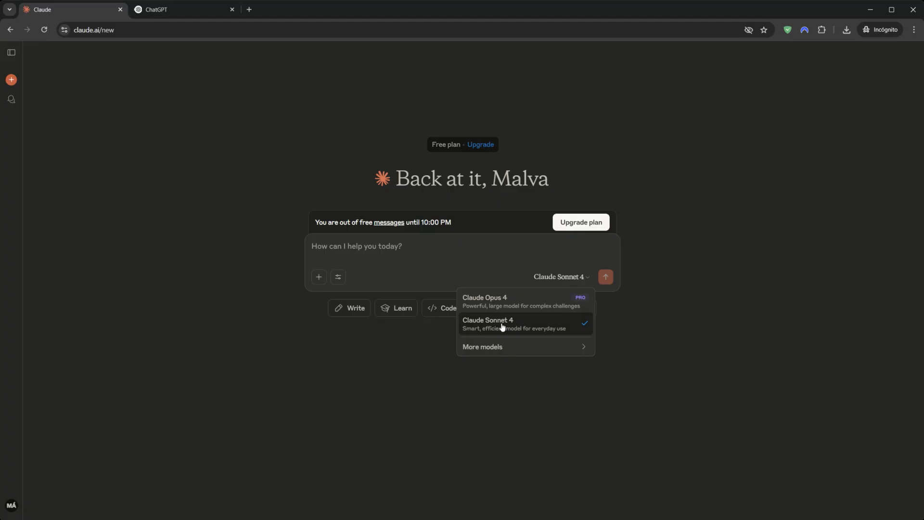
mouse_move(471, 325)
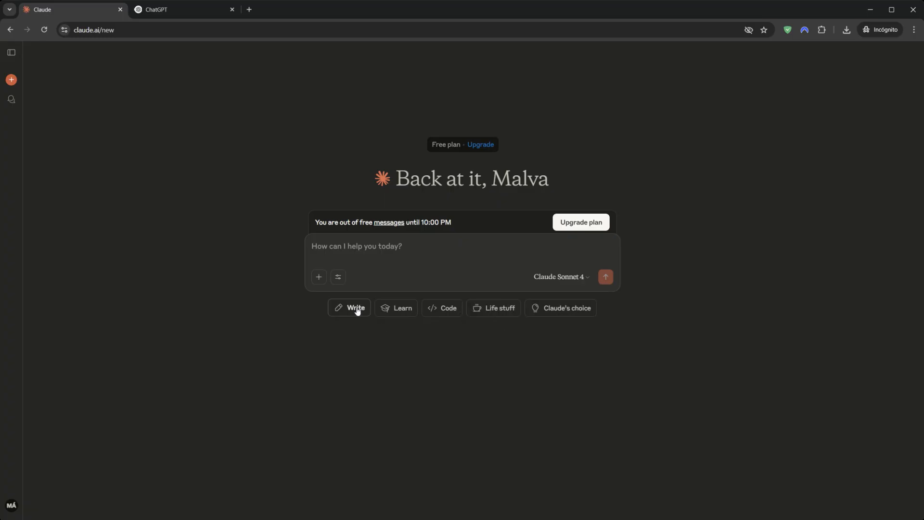
mouse_move(29, 278)
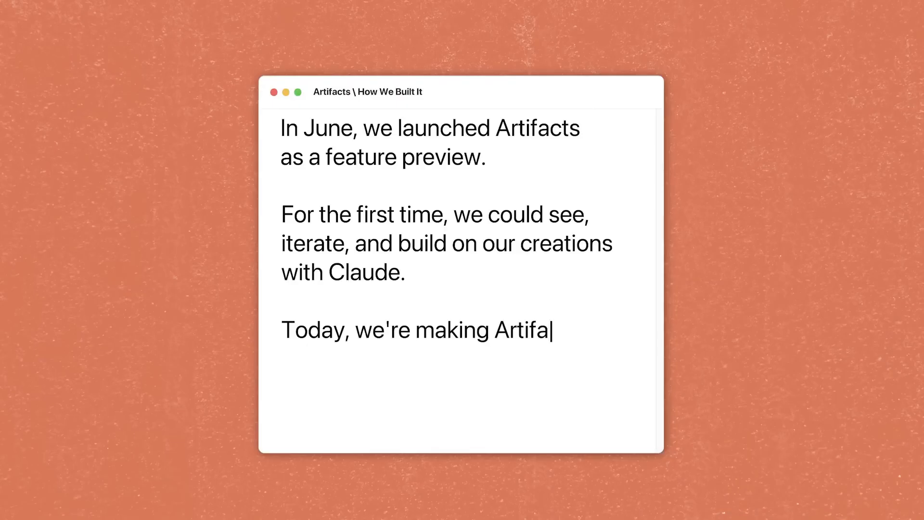
Increase Imagination Strength in the generative abstract visual artifact.
text(cts available for all.)
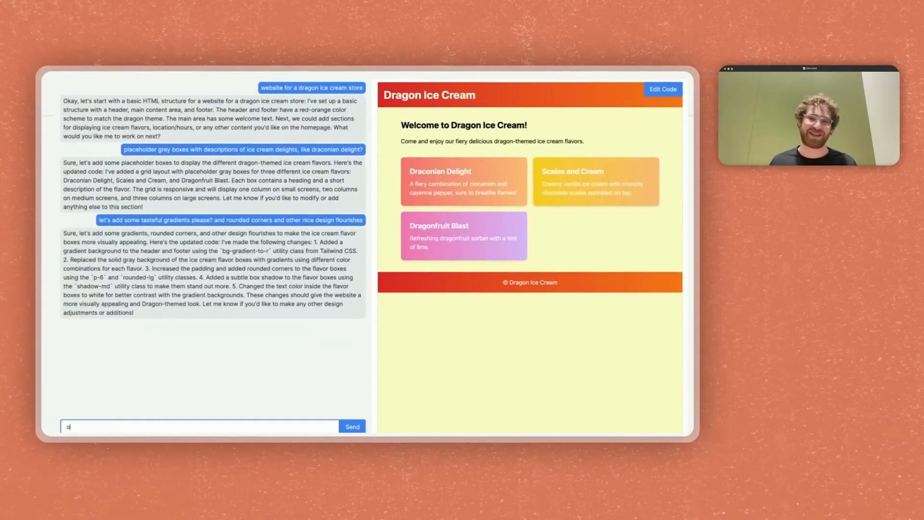
text(o what should we add next)
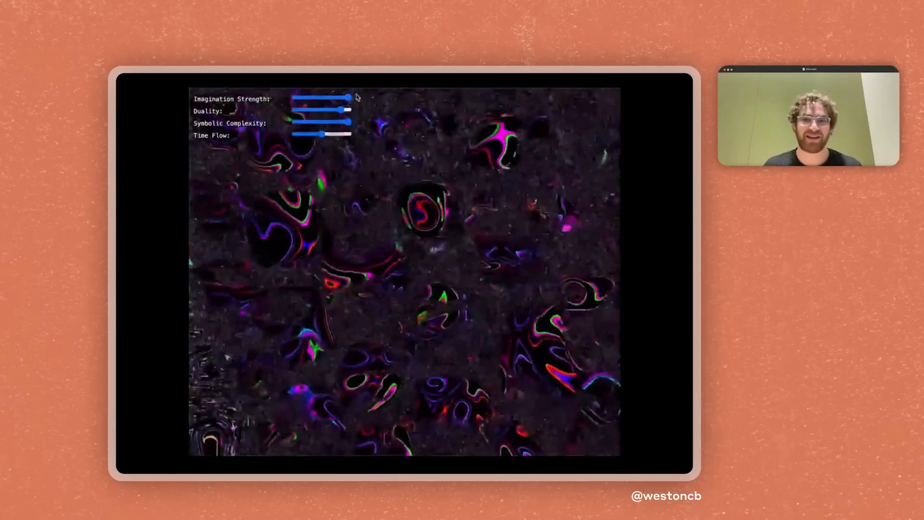
drag(318, 123, 347, 123)
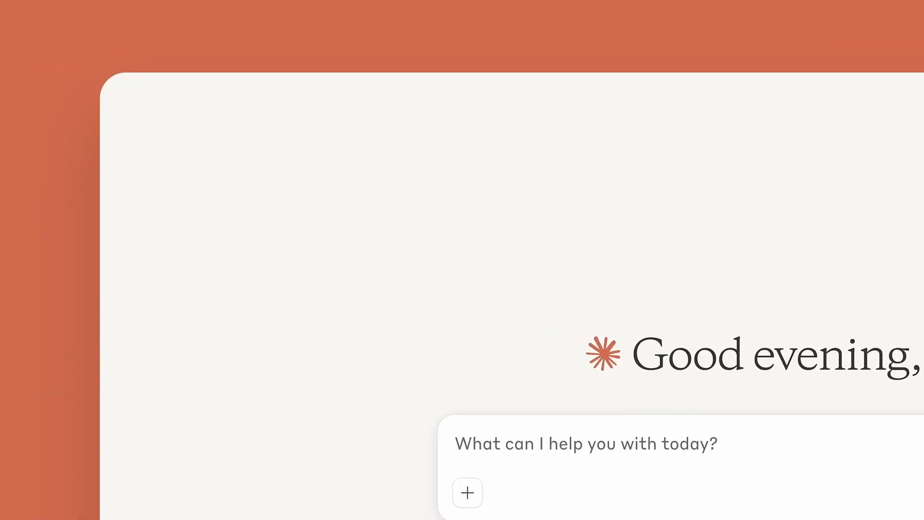
Describe Claw'd the sarcasm-laden reef crab, who talks to humans in 2075, in a new prompt.
click(126, 104)
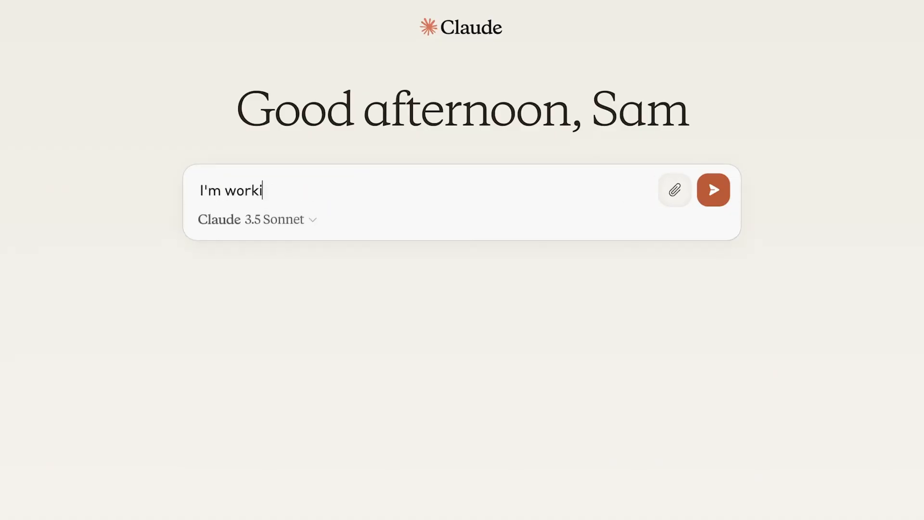
text(ng on a novel. My protagonist Claw'd—a sarcasm-laden crab—lives on a)
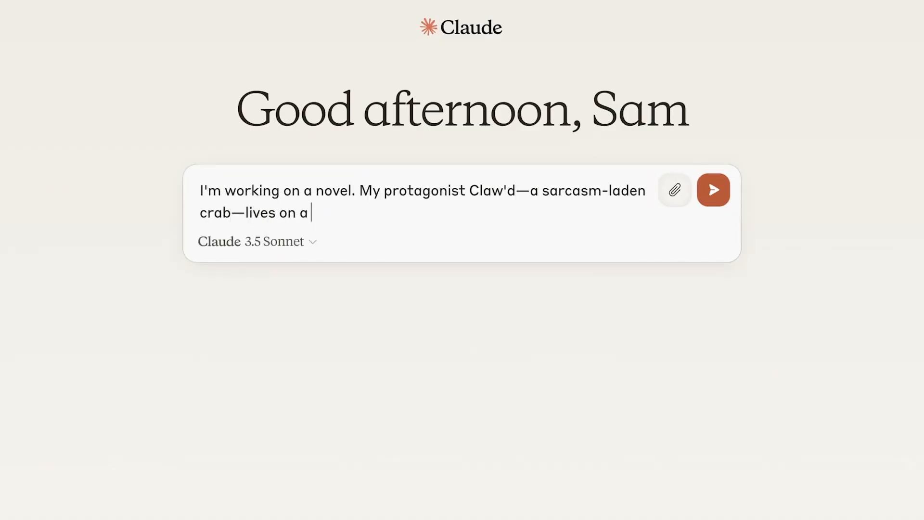
text(bustling reef. Let me help paint the scene.)
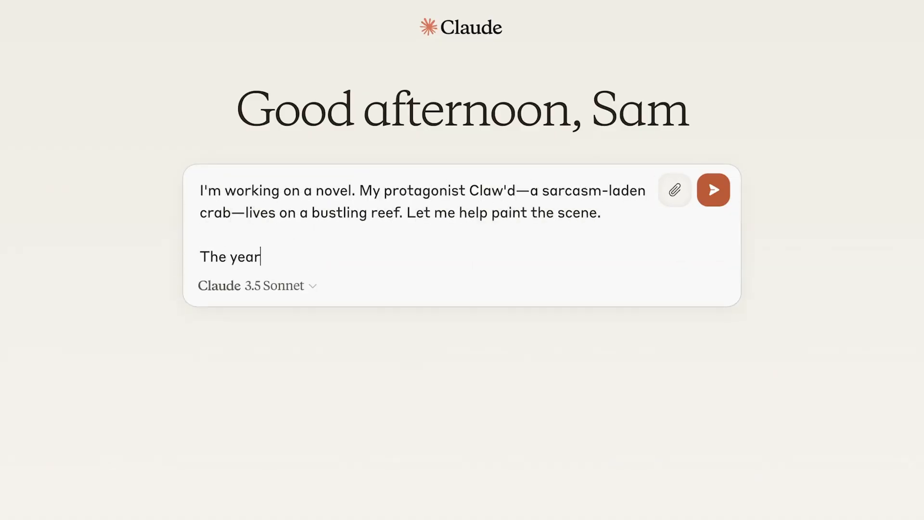
text(is 2075. Claw'd can finally communicate with humans after years of work on la)
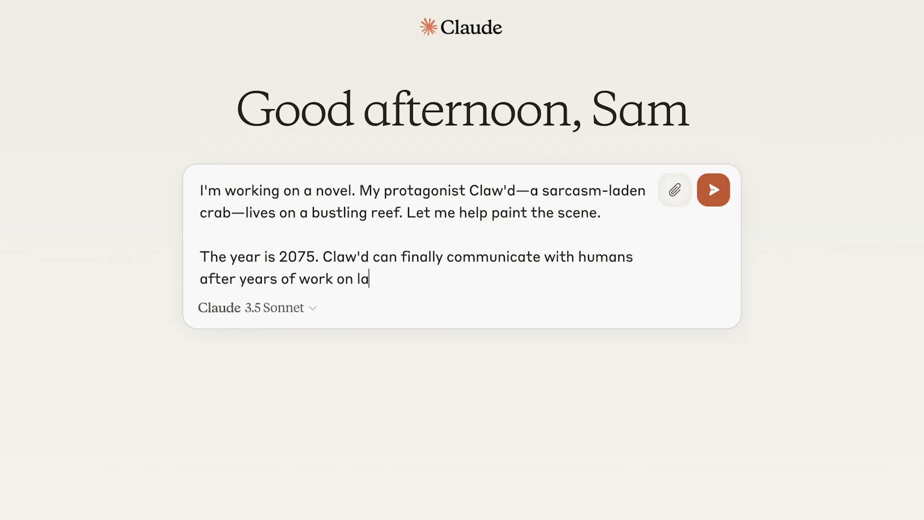
text(rge language models.)
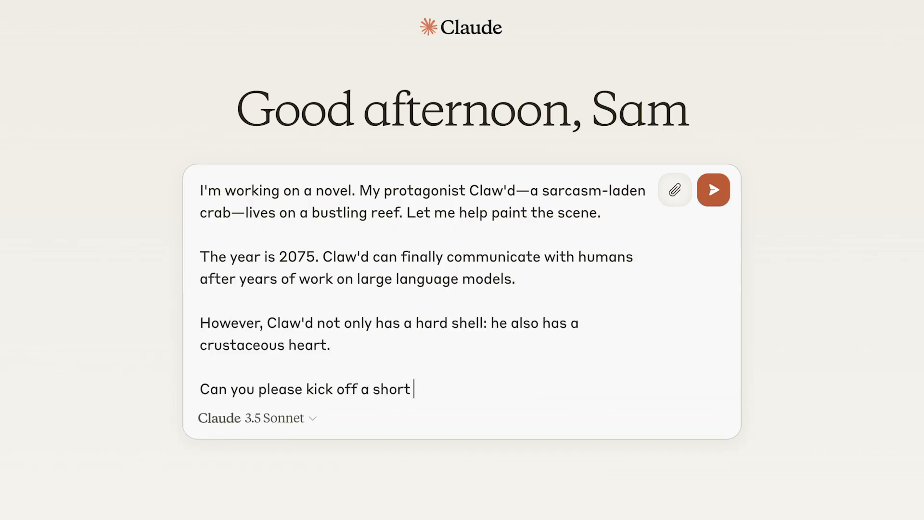
Request an optimistic plot doc, send the prompt, and review the generated artifact.
text(doc with an idea to help develop the plot? Let's keep it opti)
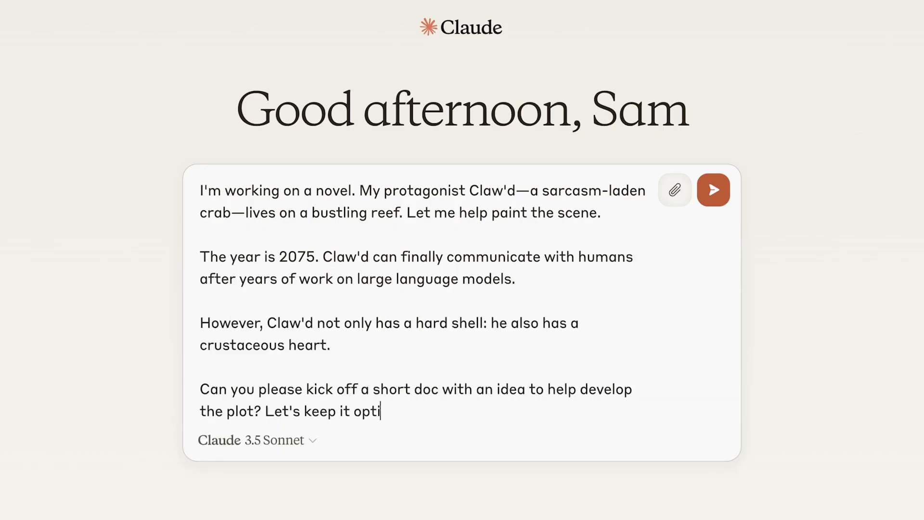
click(713, 190)
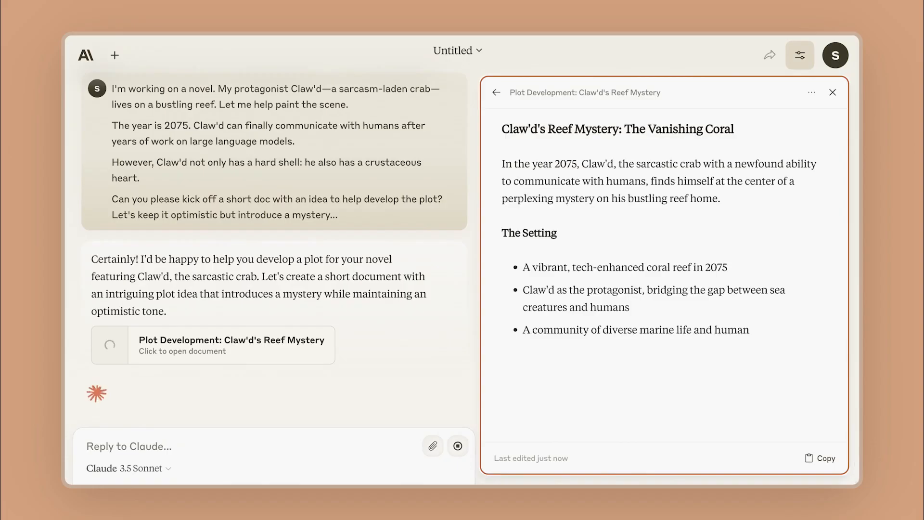
scroll(down, 3)
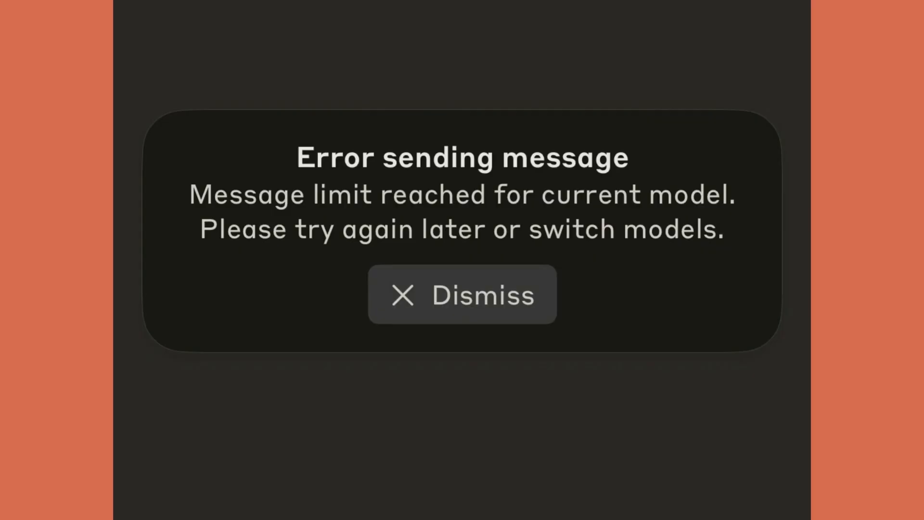
Dismiss the limit error and request a genogram for Claw'd and Dr. Wave.
click(463, 294)
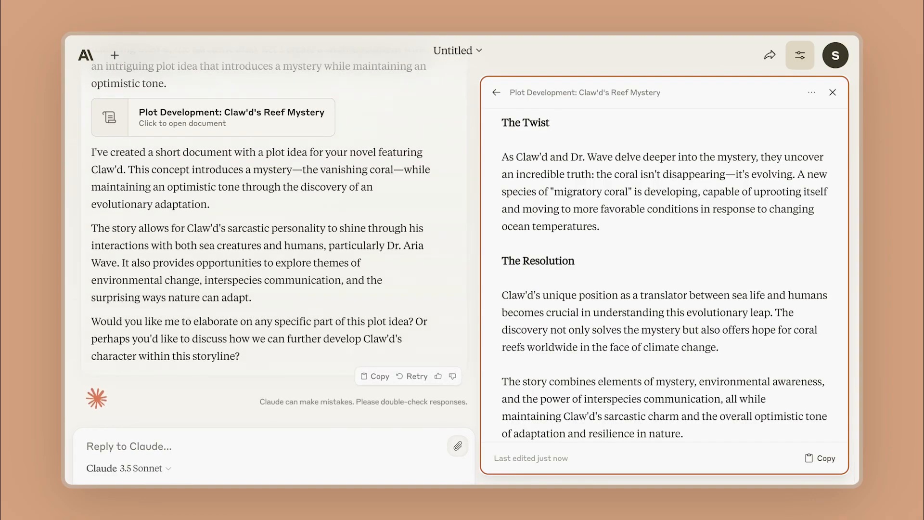
text(Looks great! Could you create a genogram for Claw'd and Dr. Wave? I'd love to visualize their relationship.)
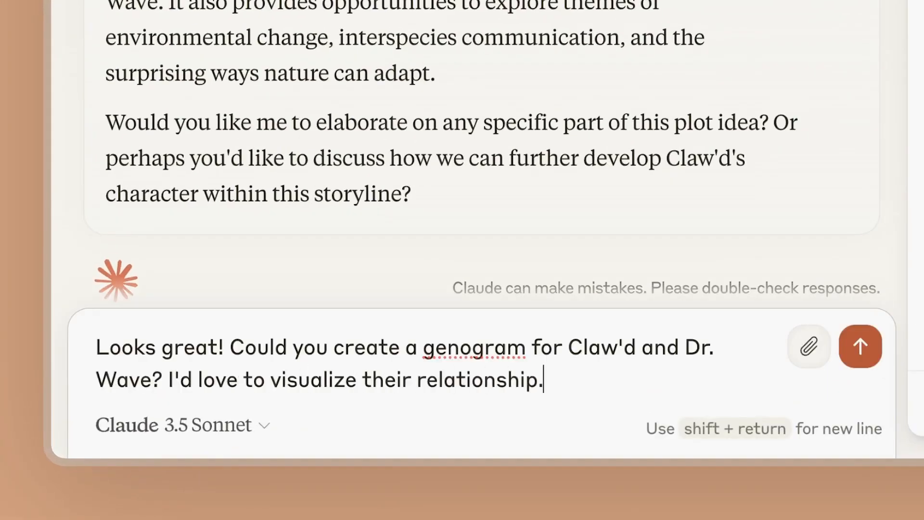
click(860, 346)
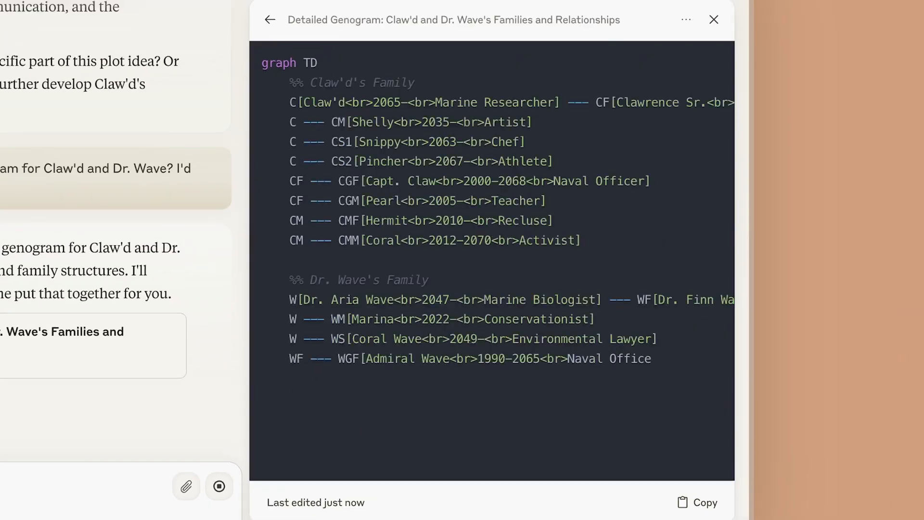
scroll(down, 3)
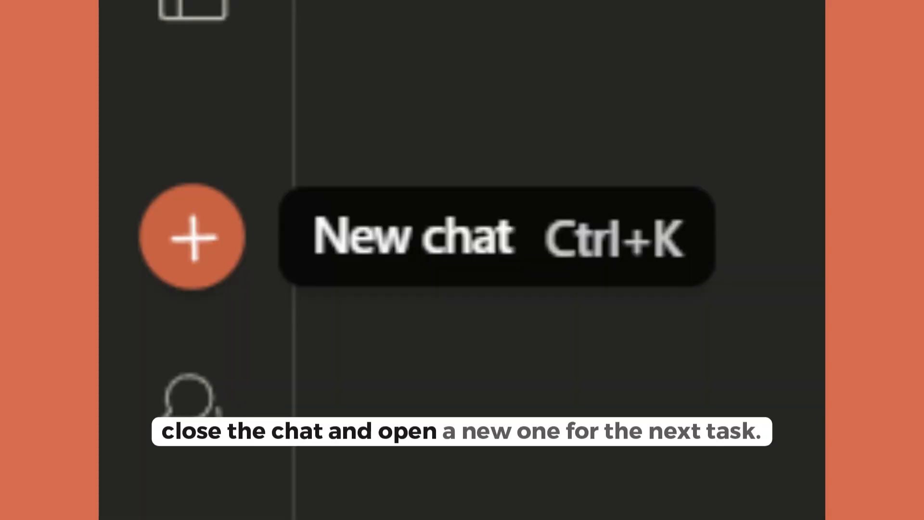
Start a new chat from the sidebar.
click(190, 239)
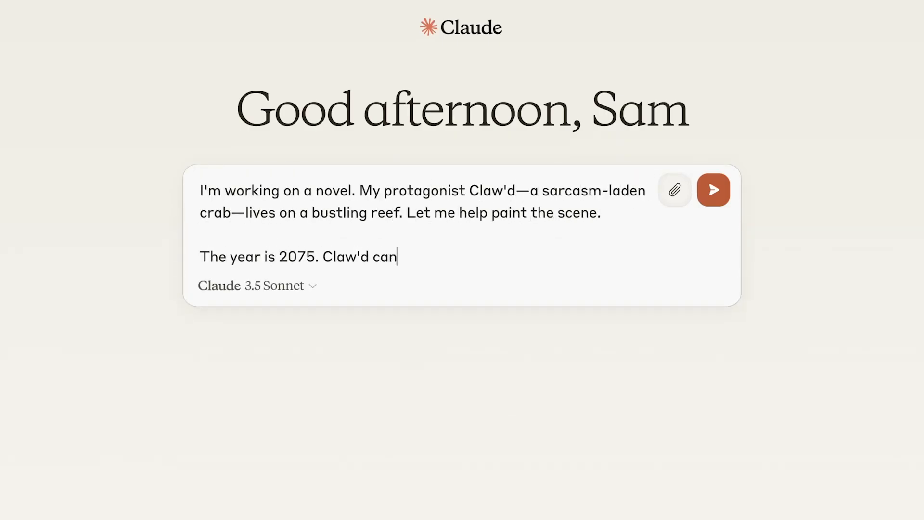
Finish the Claw'd novel prompt ending 'a crustaceous heart' and submit it.
text(finally communicate with humans after years of work on large language models.)
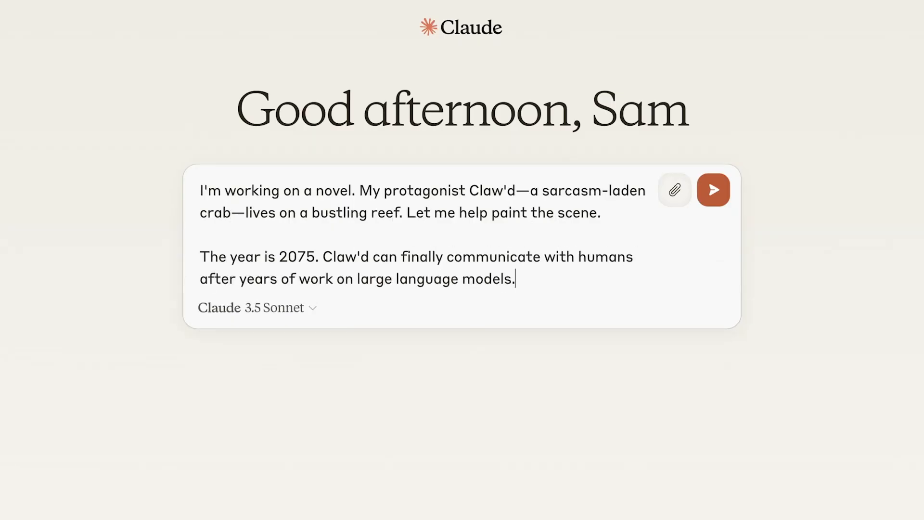
text(However, Claw'd not only has a hard shell: he also has a crustace)
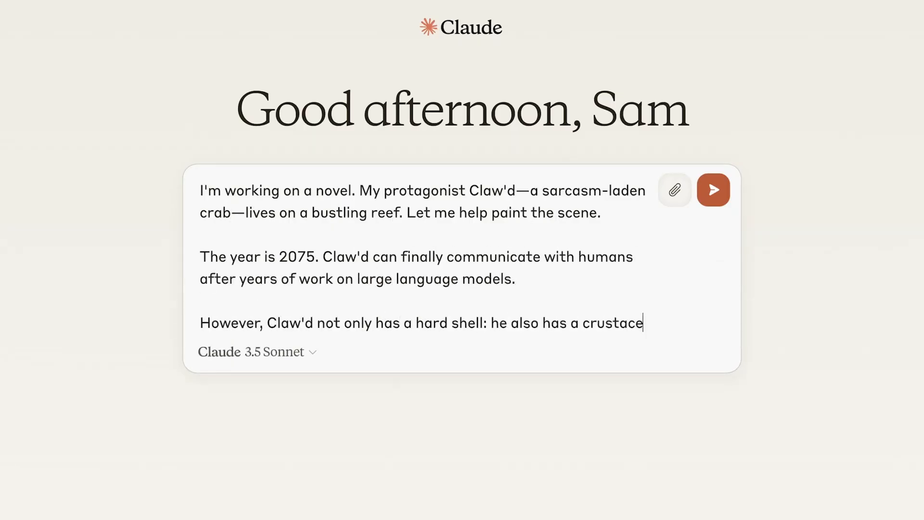
text(ous heart.)
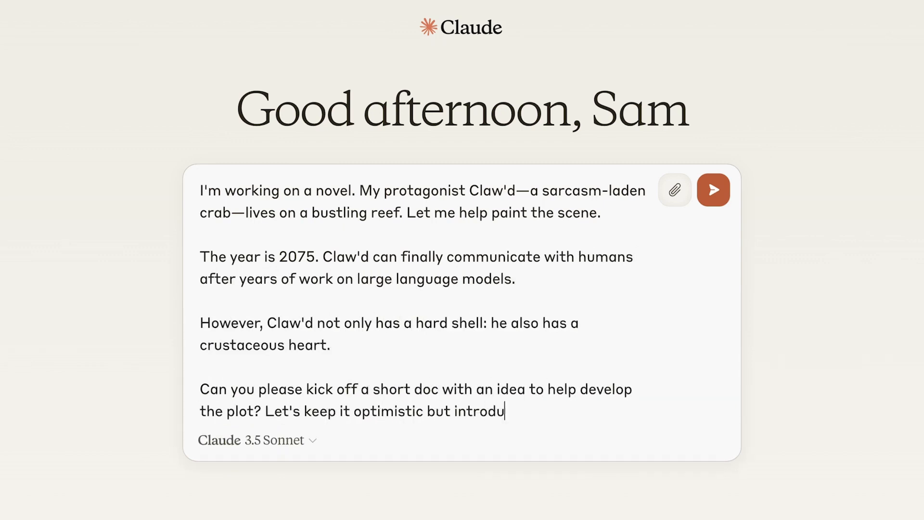
click(713, 190)
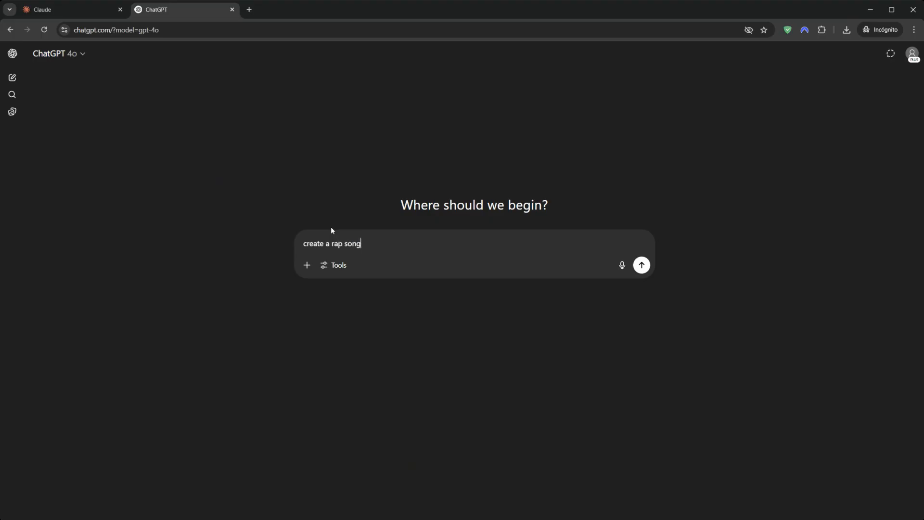
Send 'create a rap song' in ChatGPT and read the Rise and Grind rap.
click(641, 264)
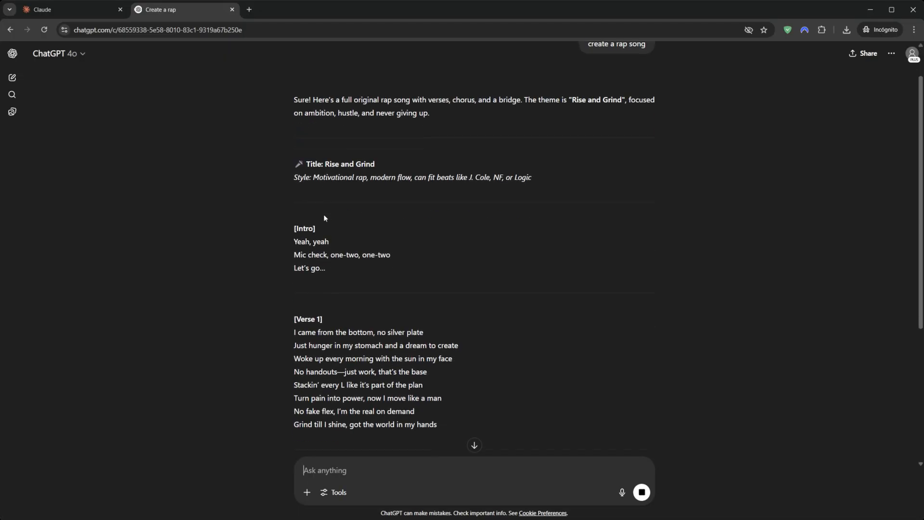
scroll(down, 3)
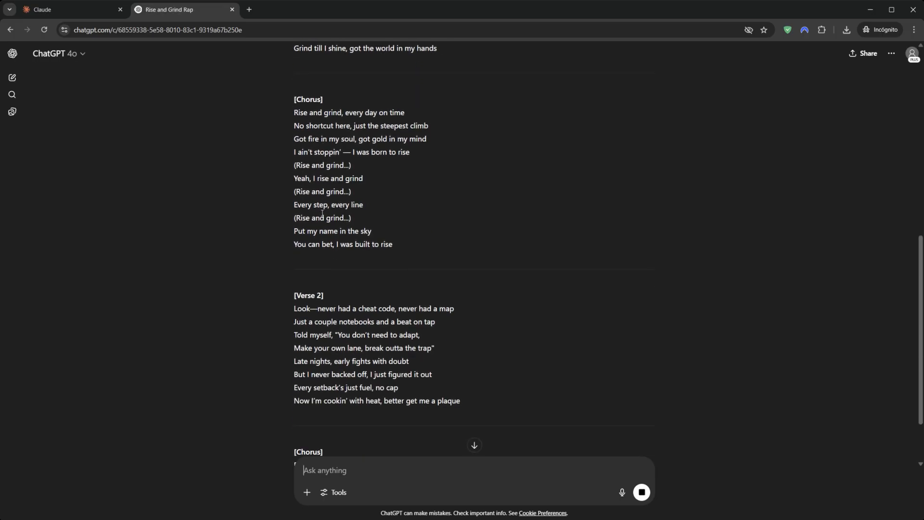
scroll(down, 3)
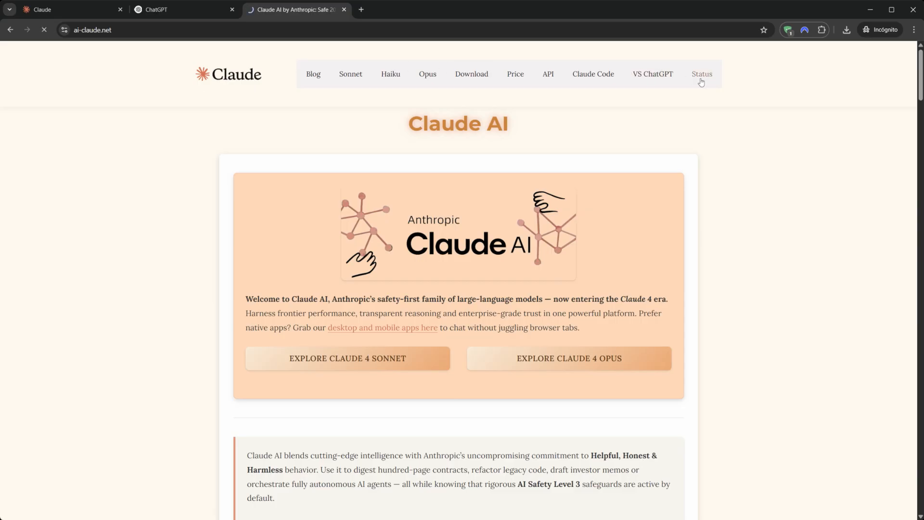
Visit the ai-claude.net Status and Blog pages, then the Claude Code guide.
click(702, 74)
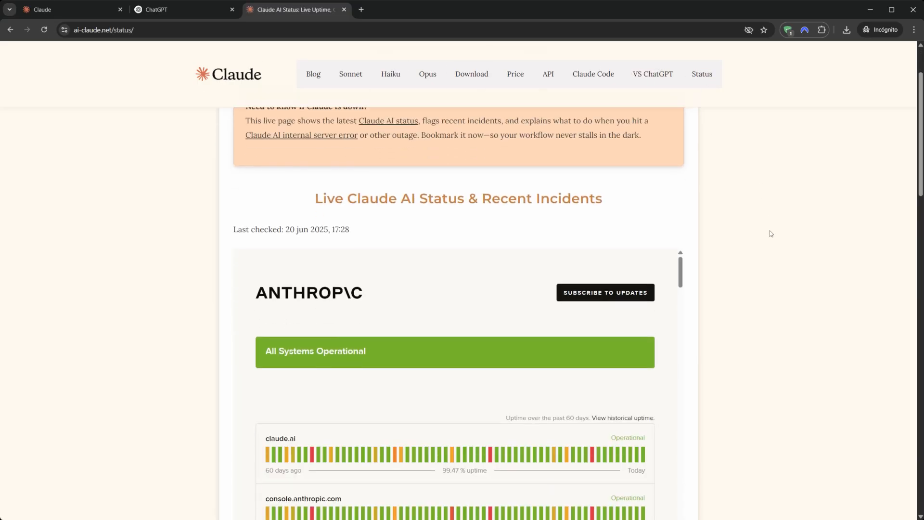
click(472, 75)
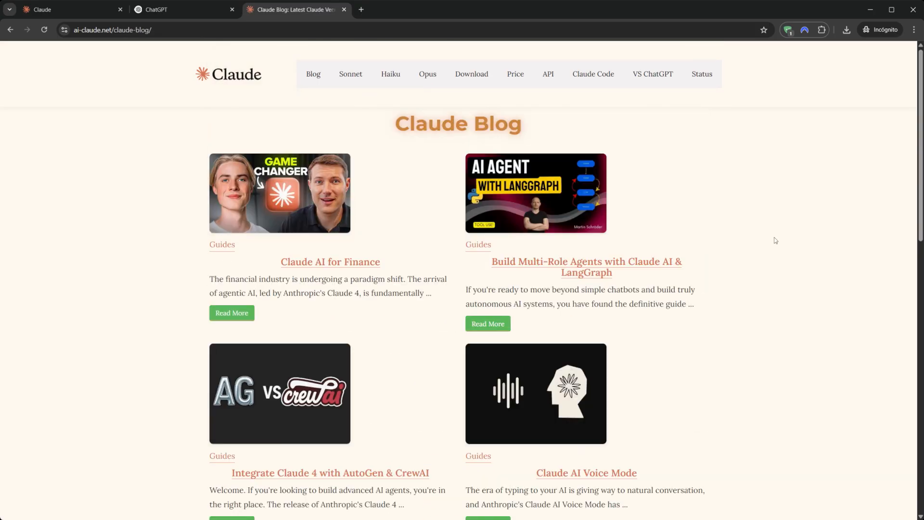
scroll(down, 3)
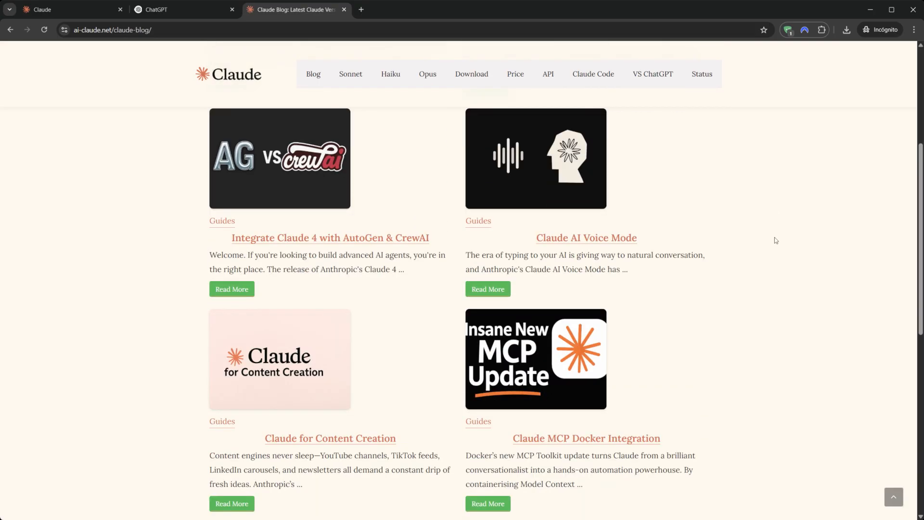
scroll(down, 3)
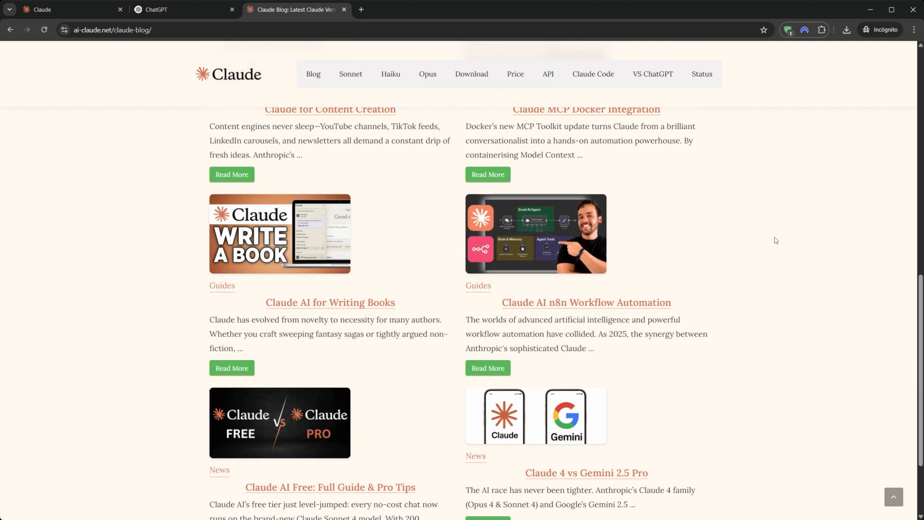
click(594, 74)
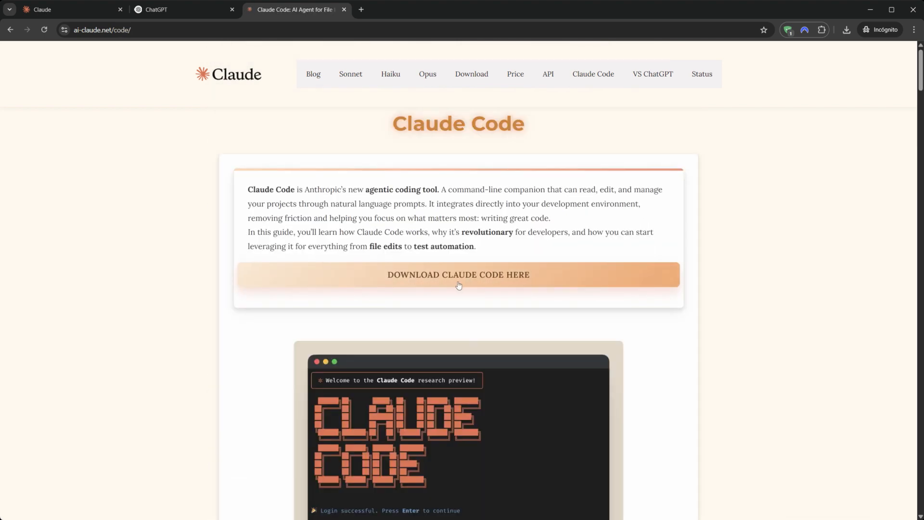